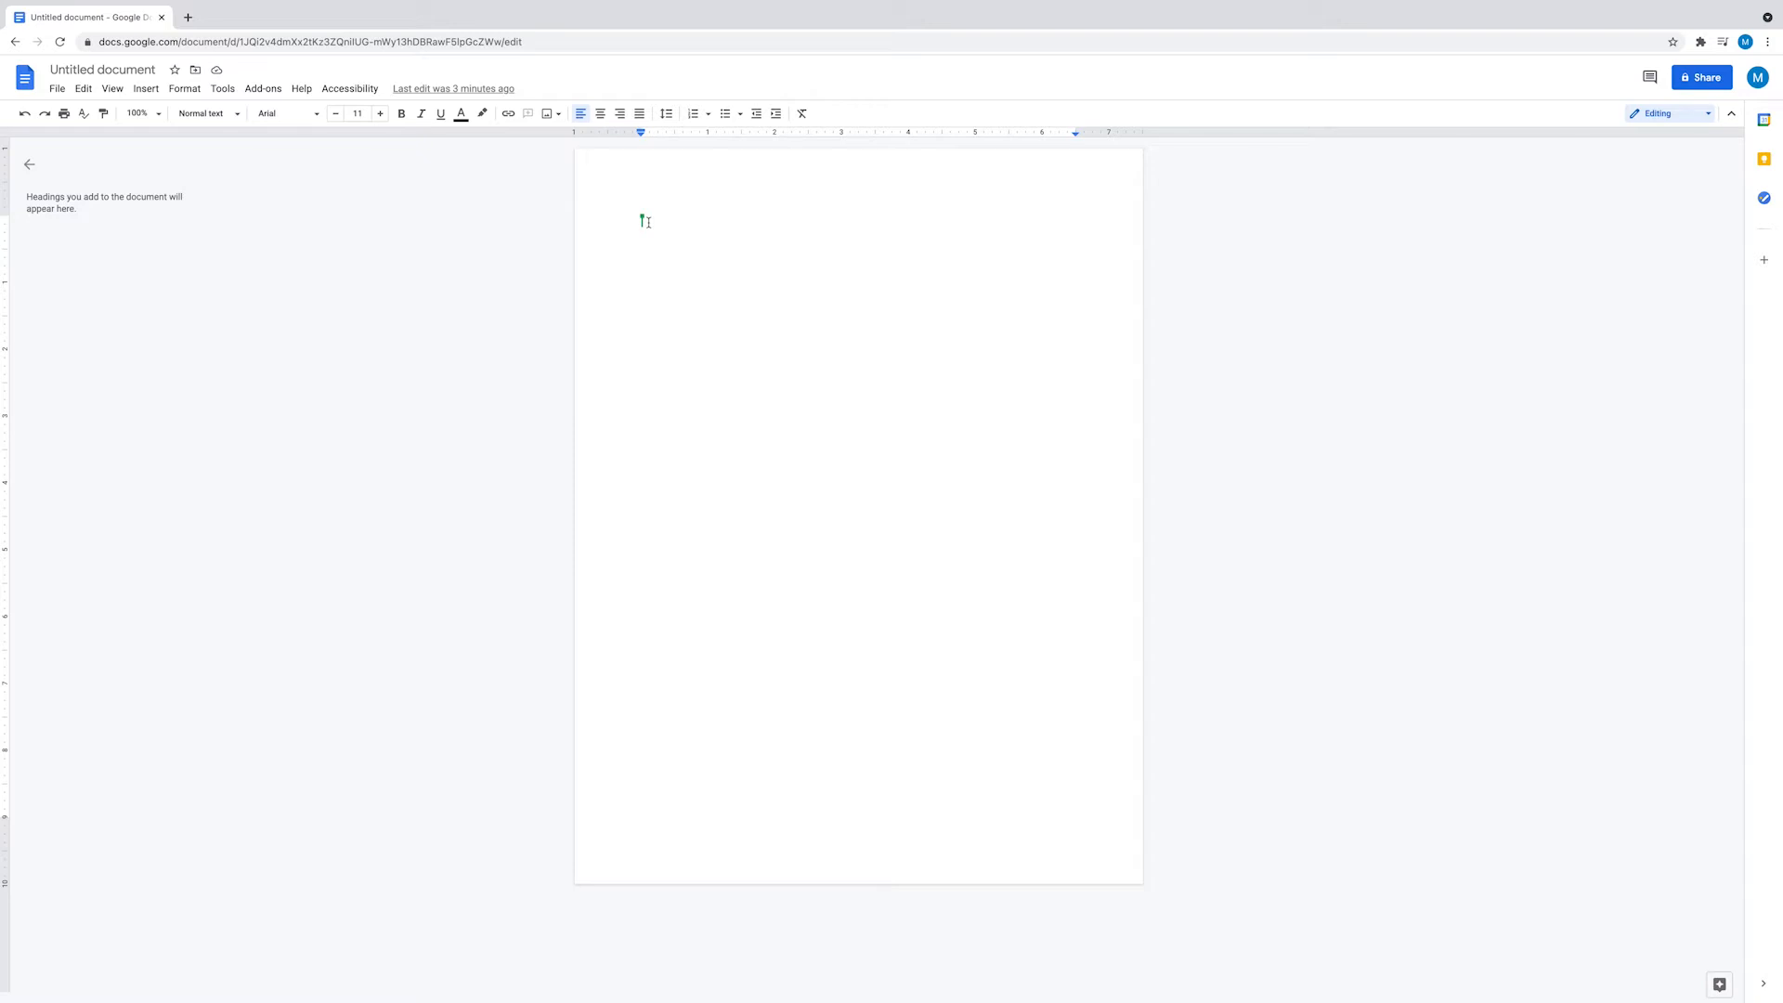
text(Michael Gatchene)
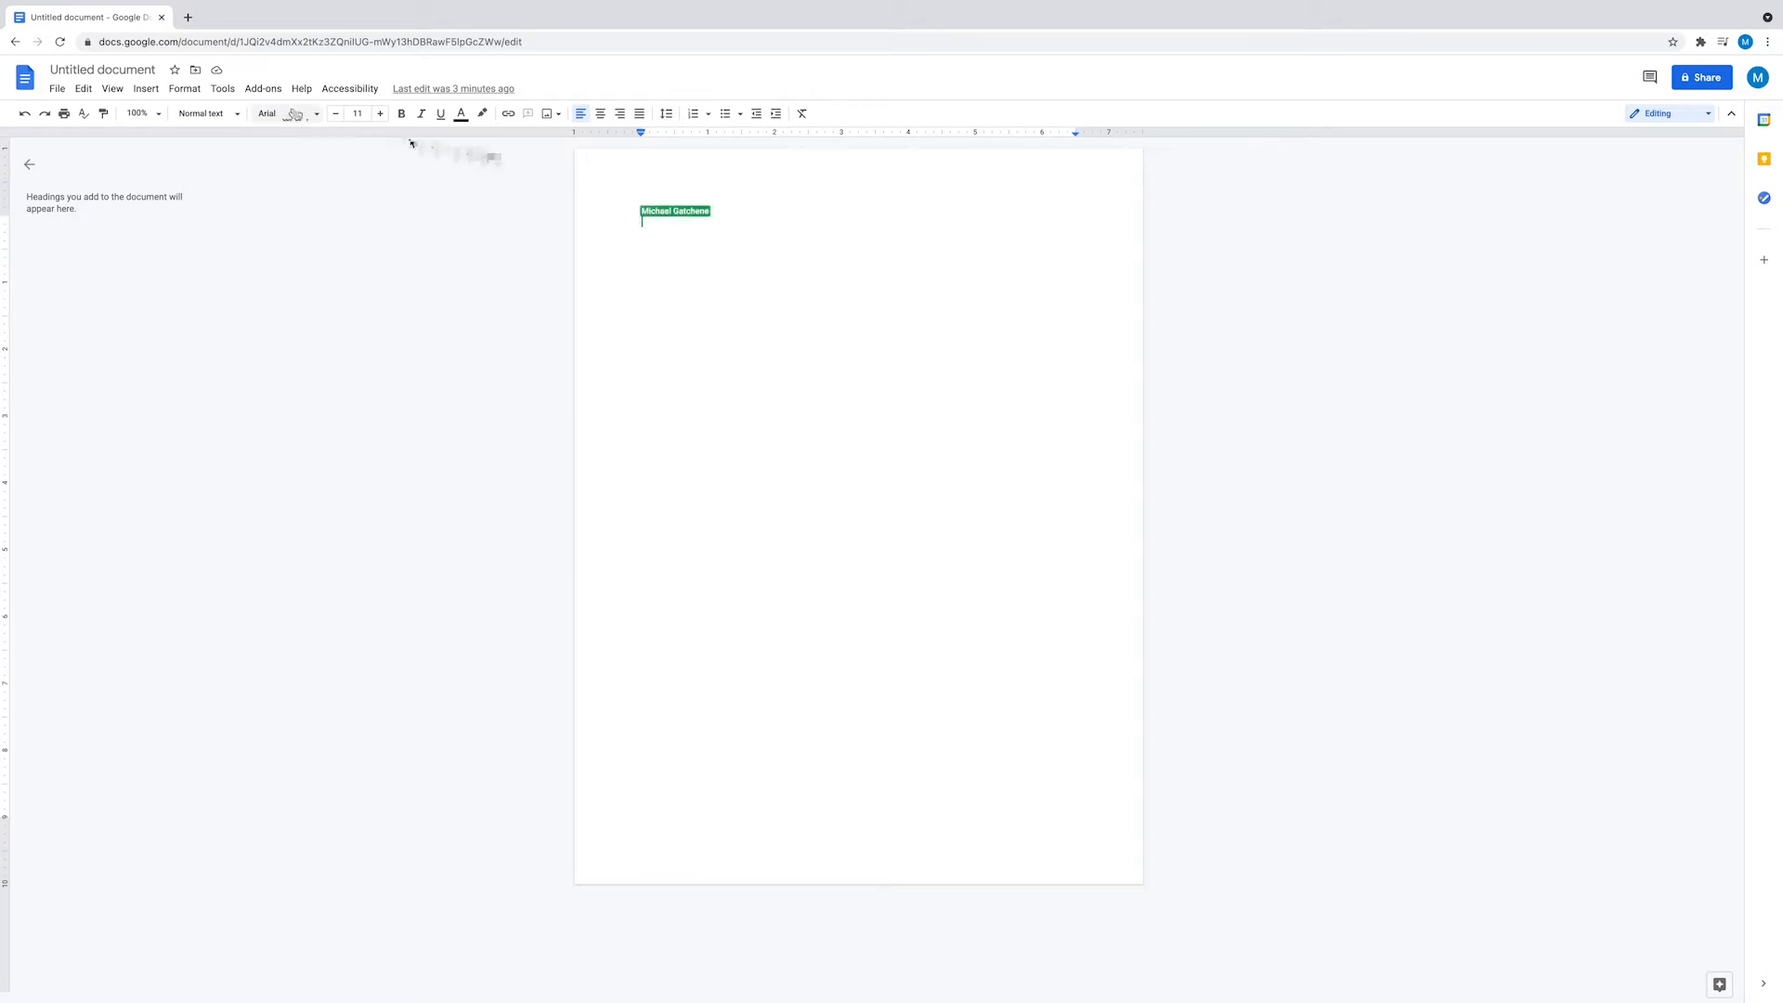
click(221, 89)
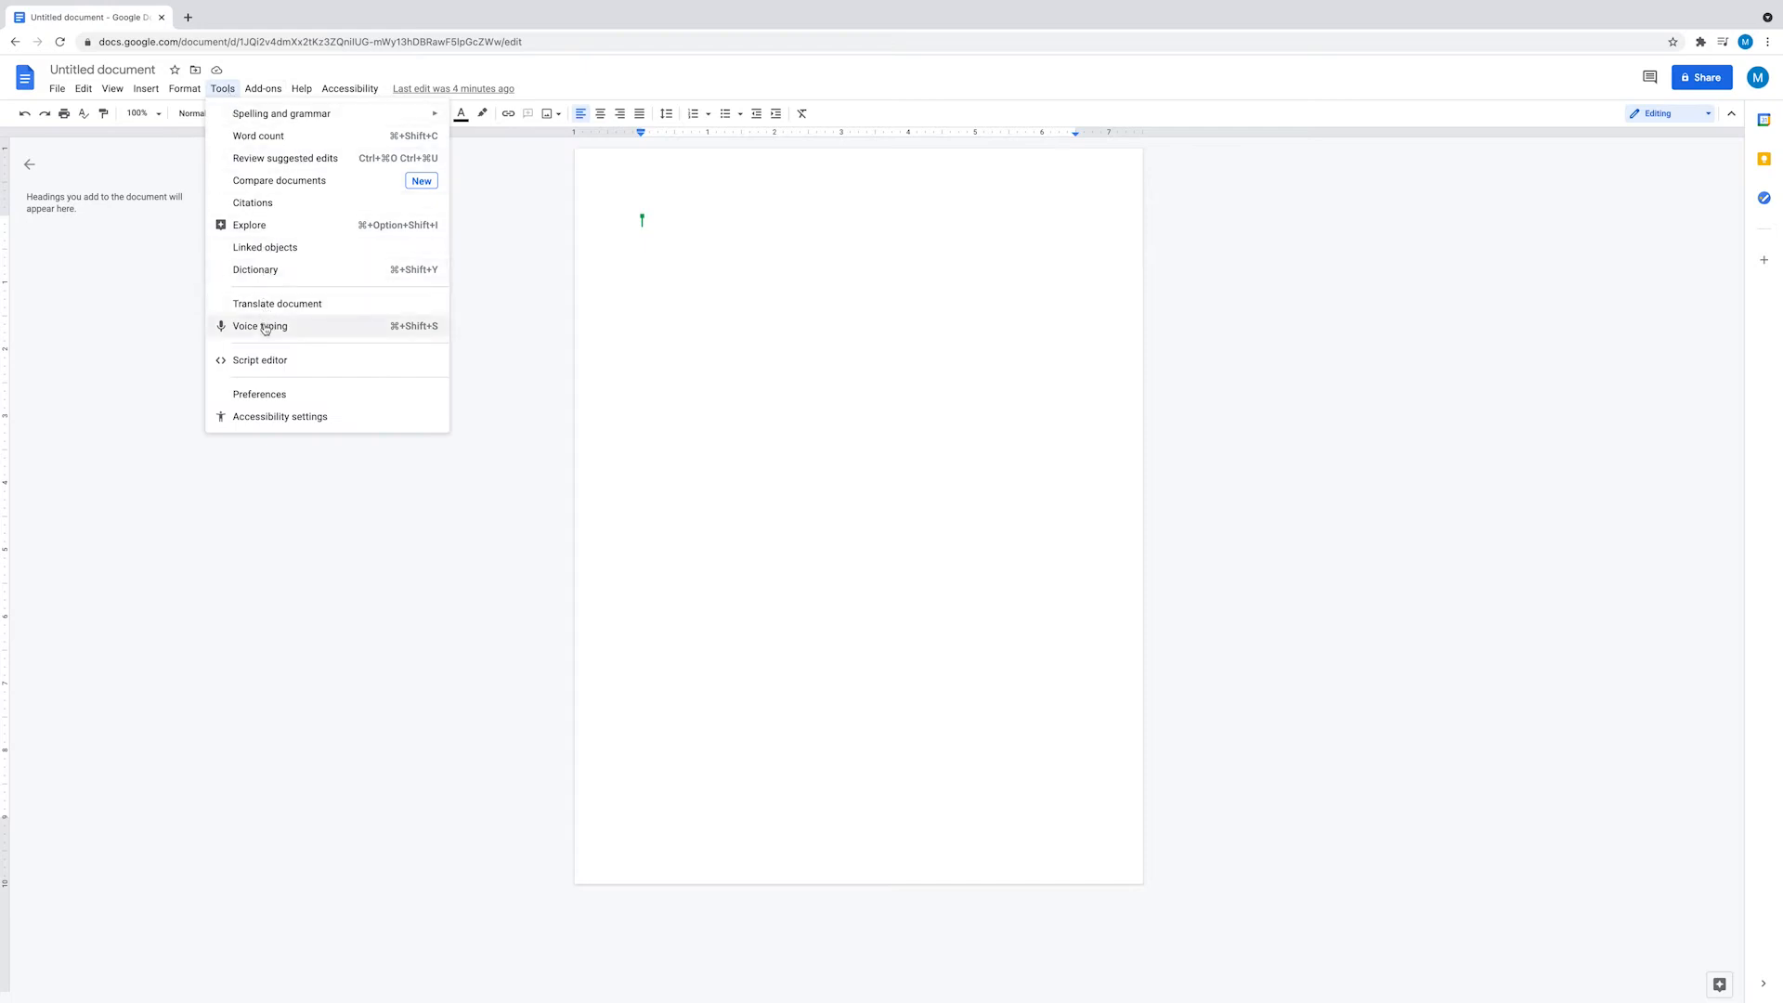
click(260, 326)
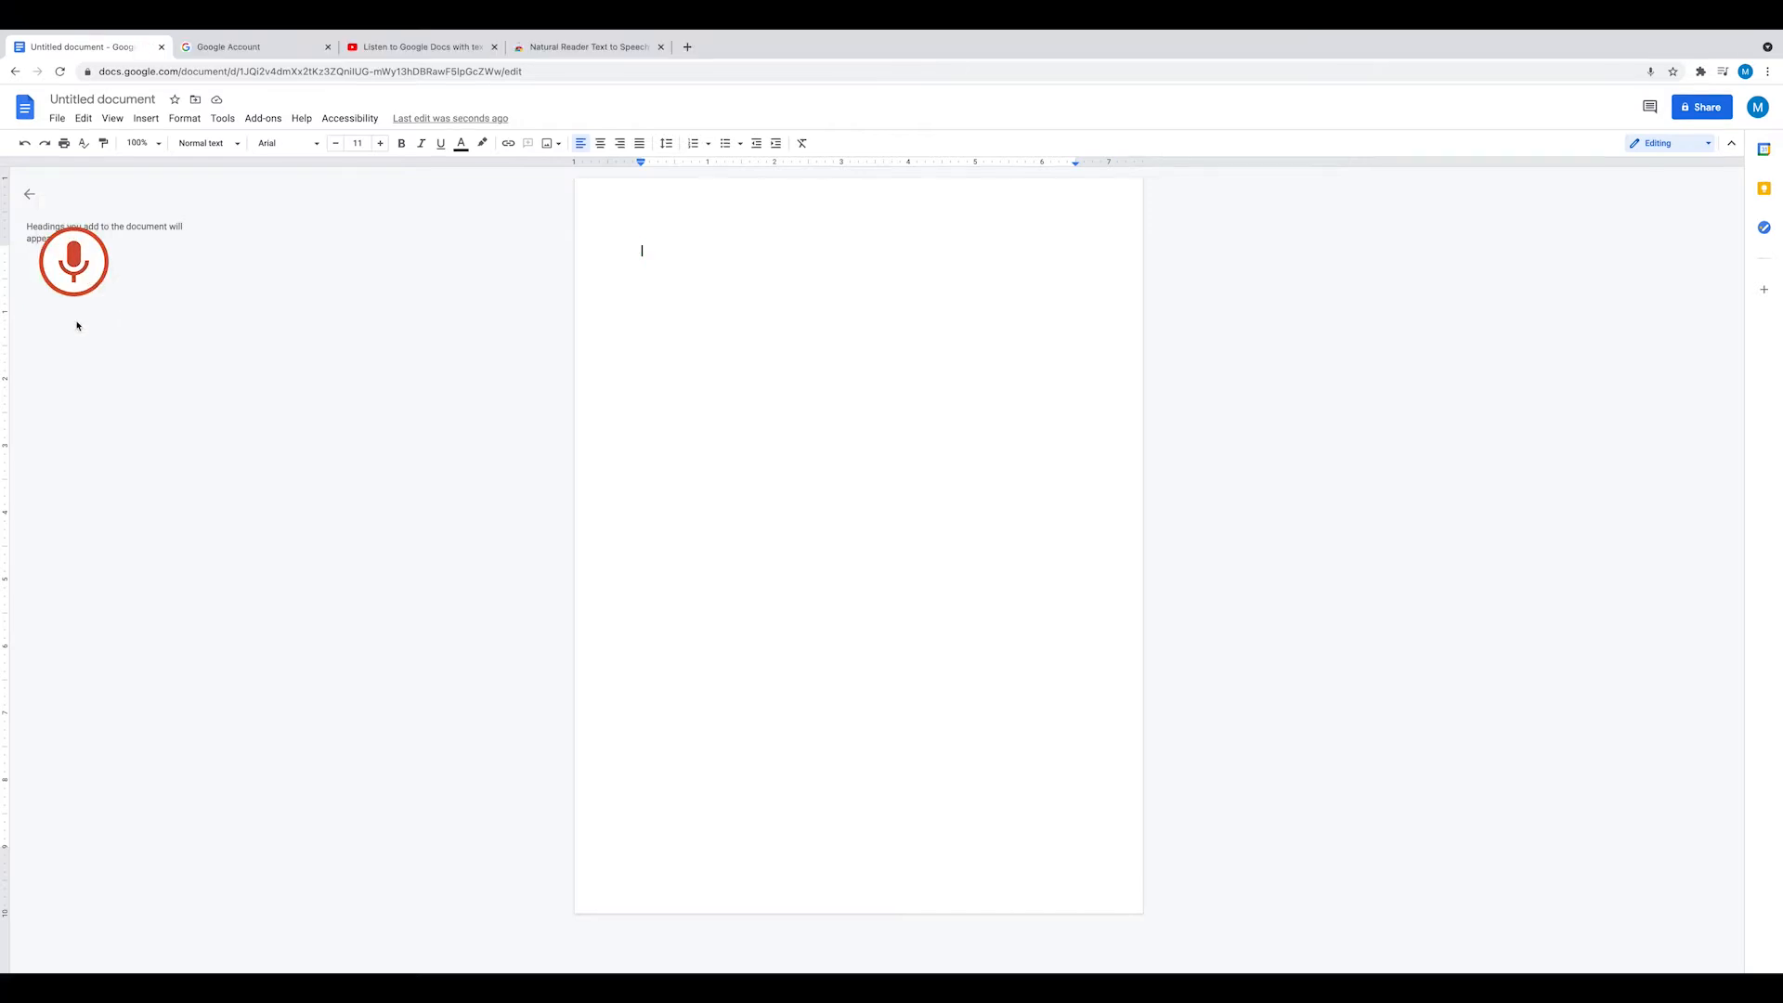
Dictate the sentences about adding punctuation during dictation or after when revising
click(73, 262)
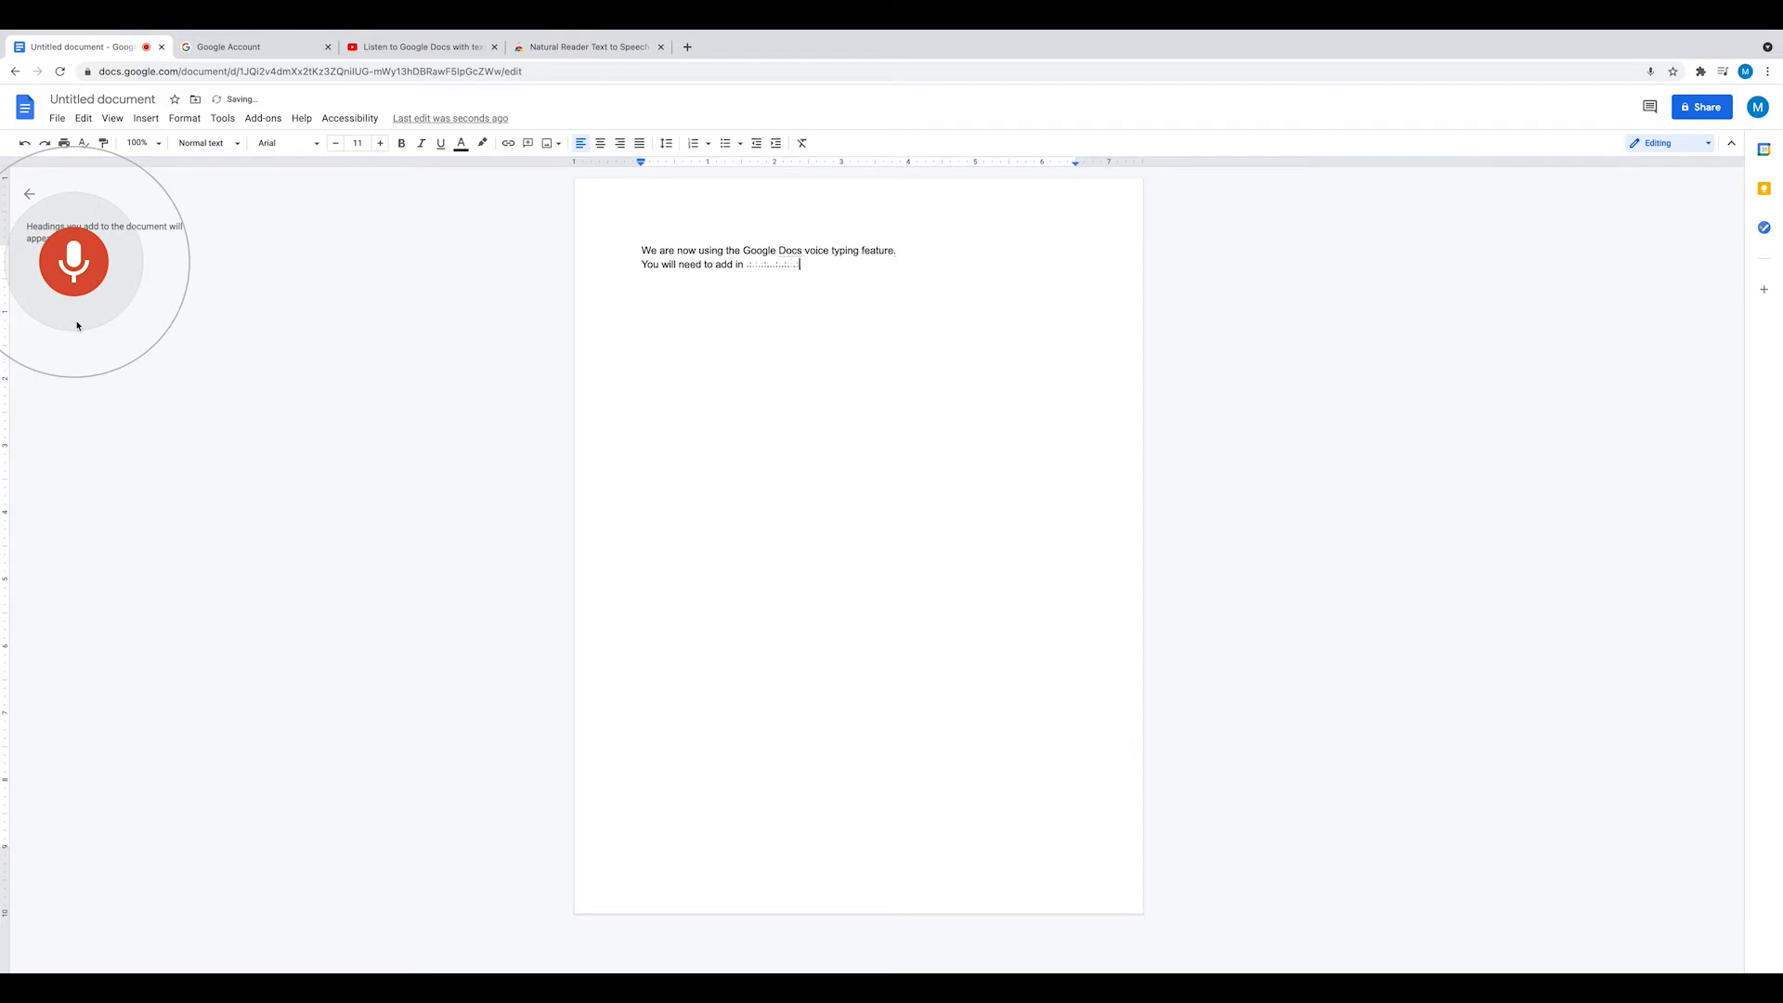
text(punctuation during your dictation or)
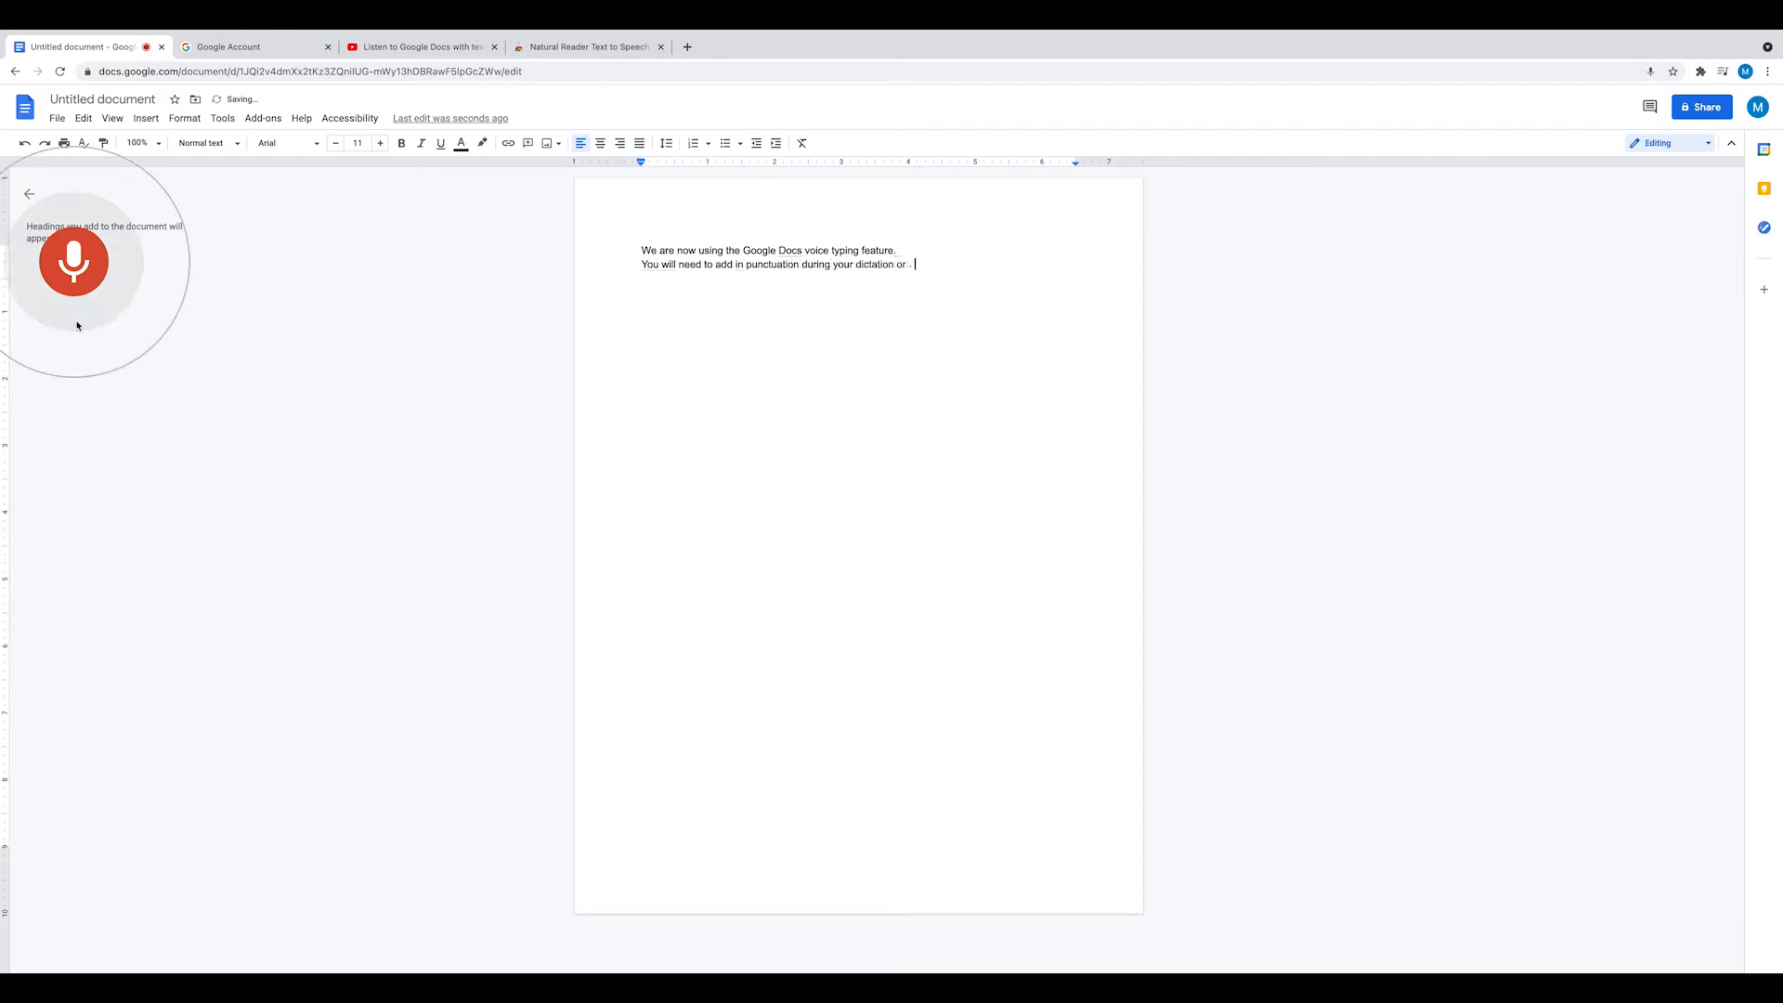
text(after when you revise the)
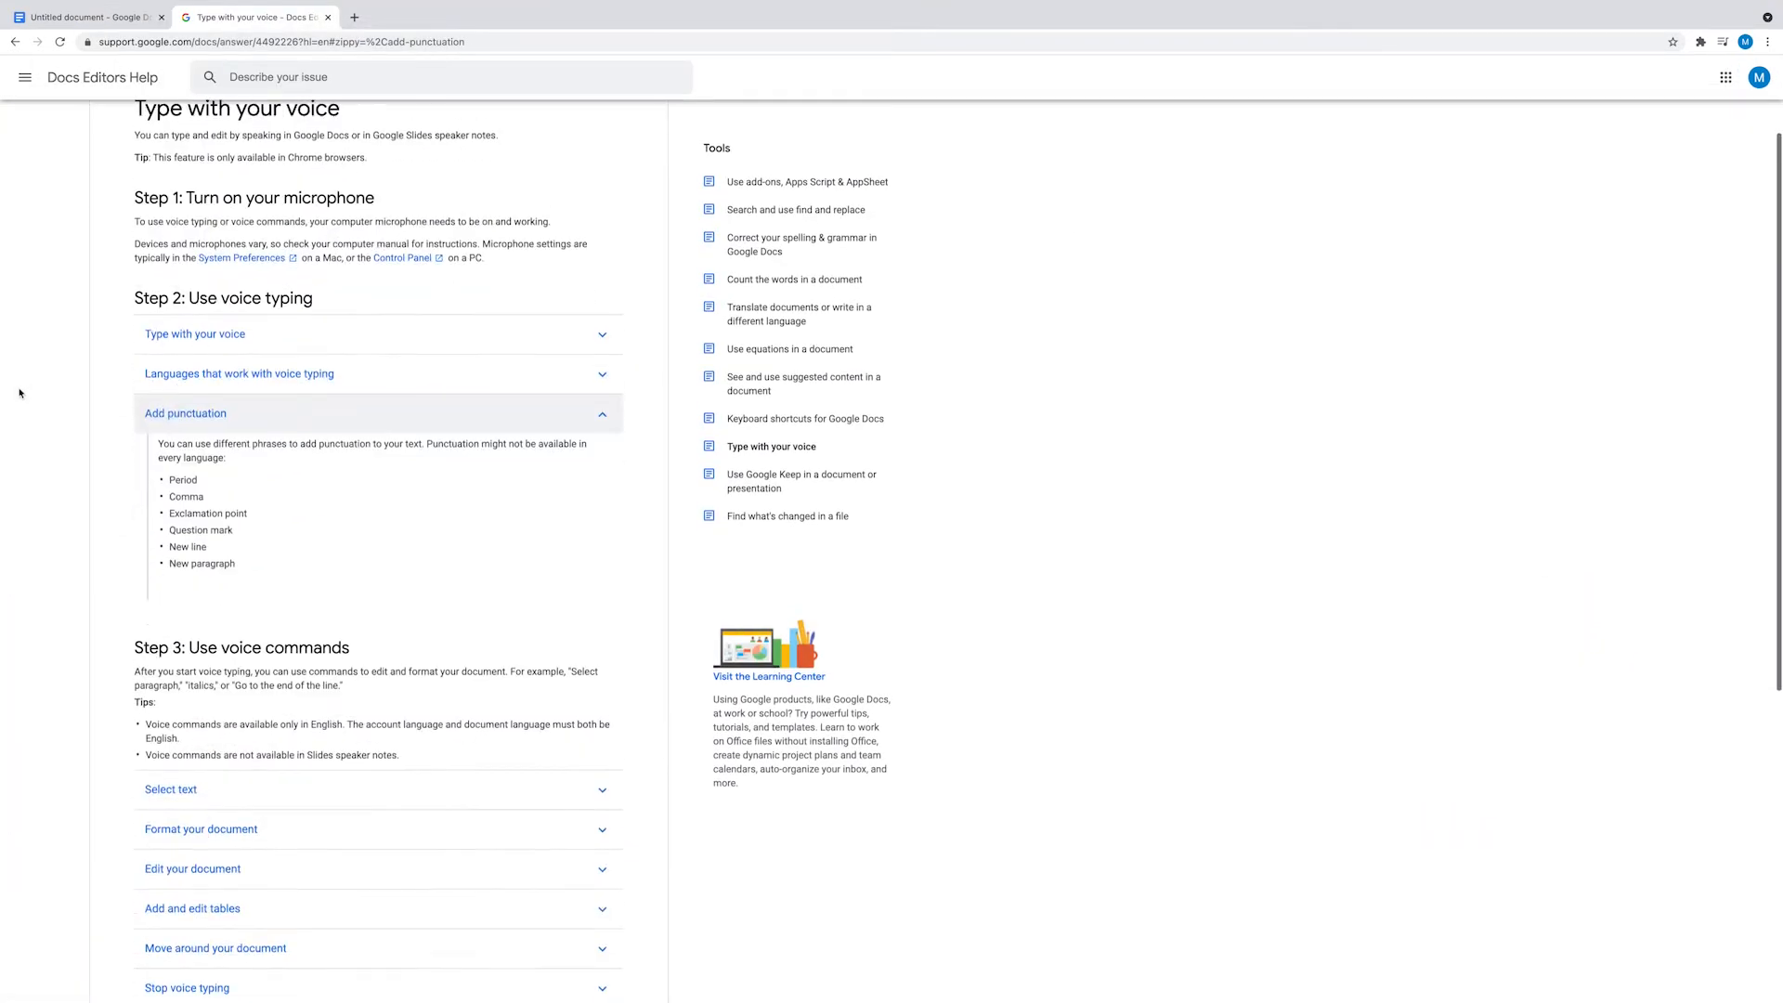
Scroll the Type with your voice article and expand its Add punctuation section
scroll(down, 3)
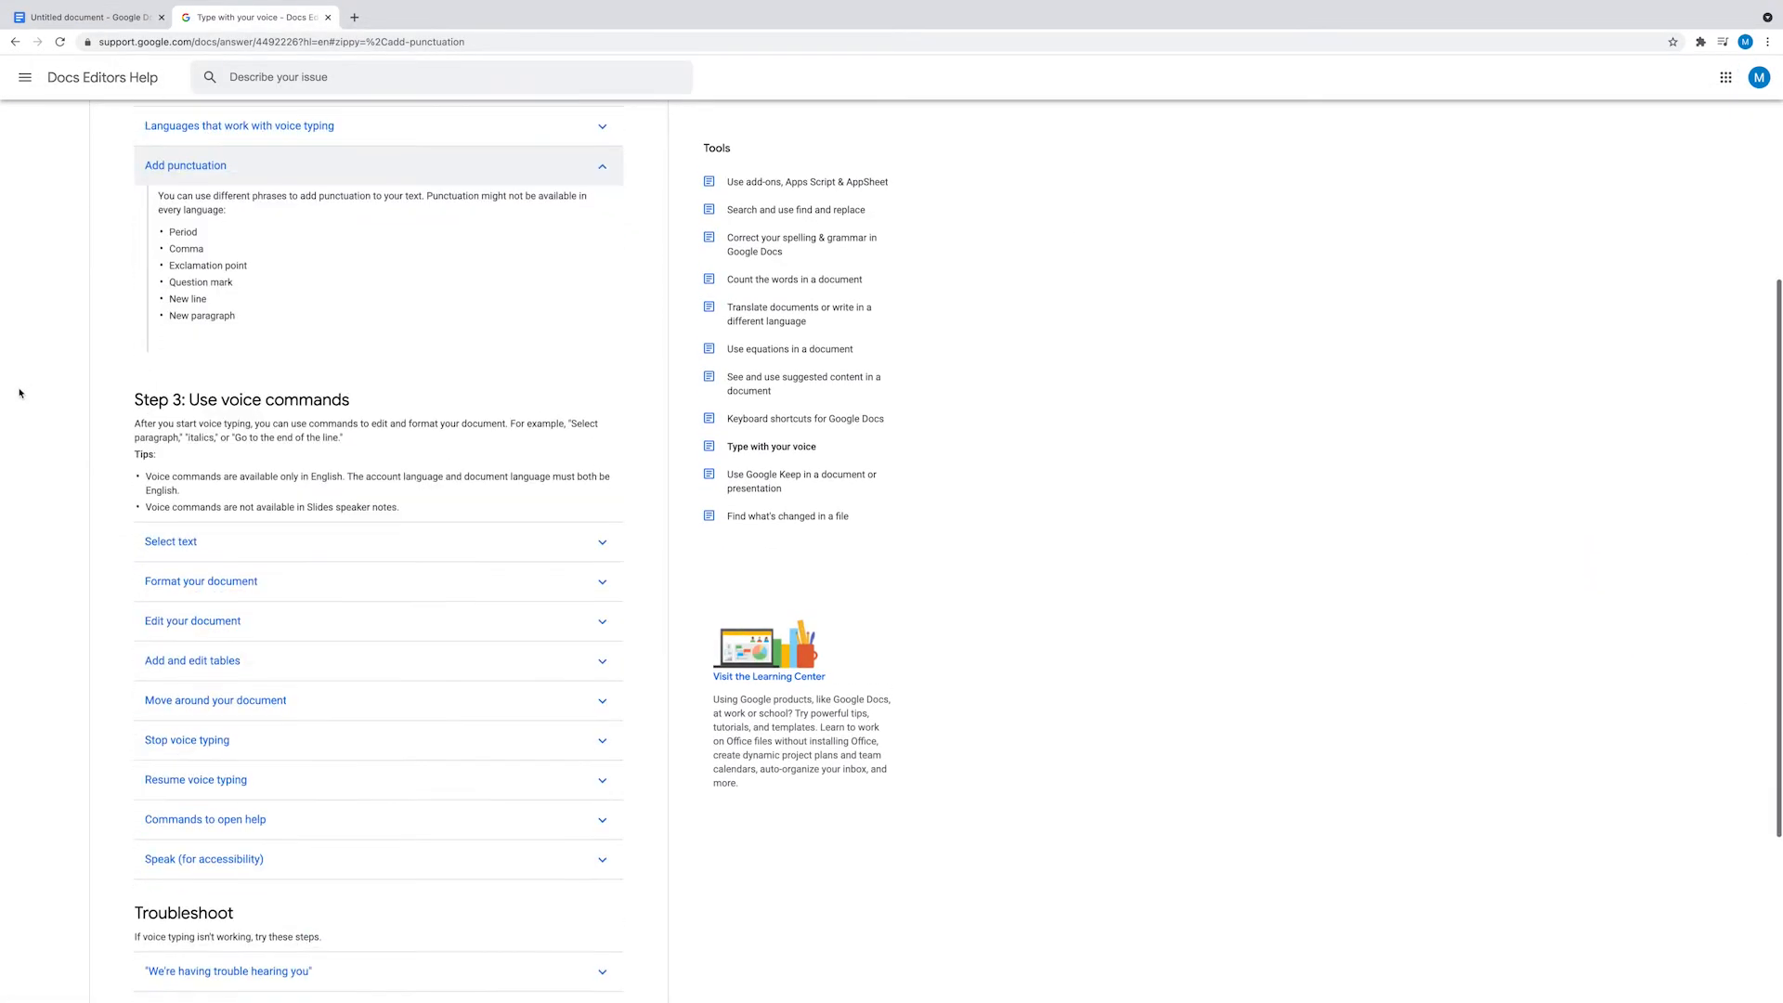
click(171, 541)
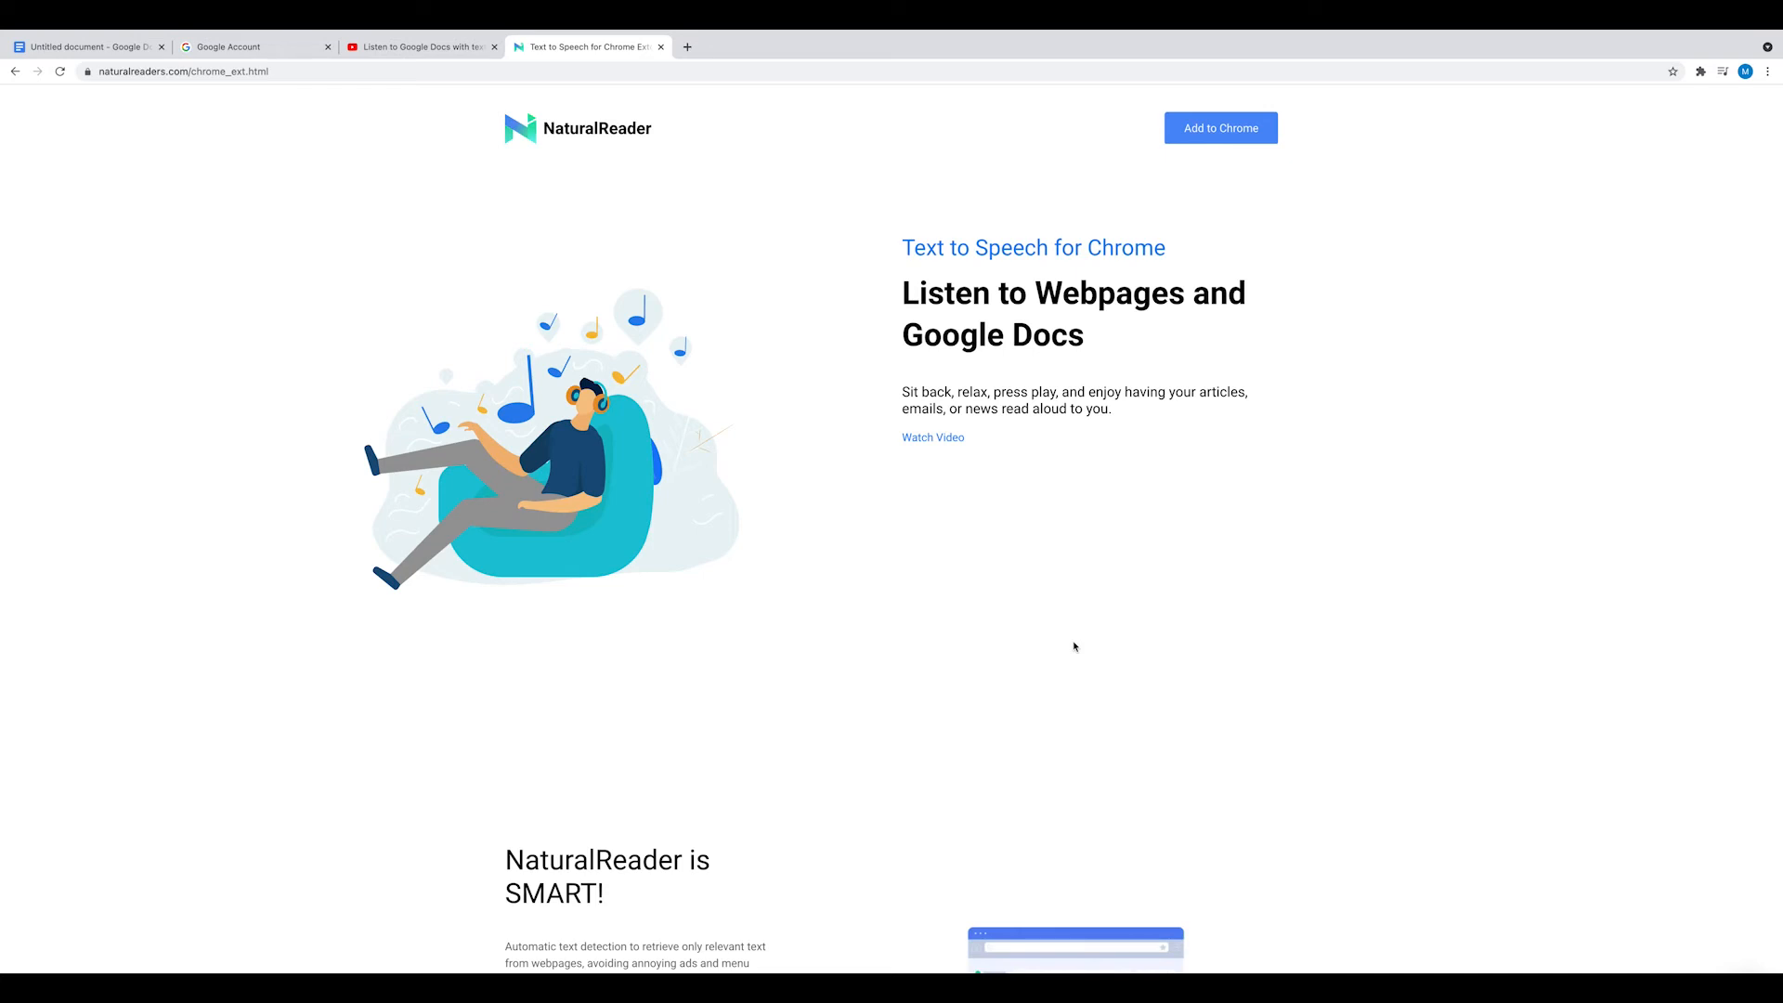
mouse_move(1178, 159)
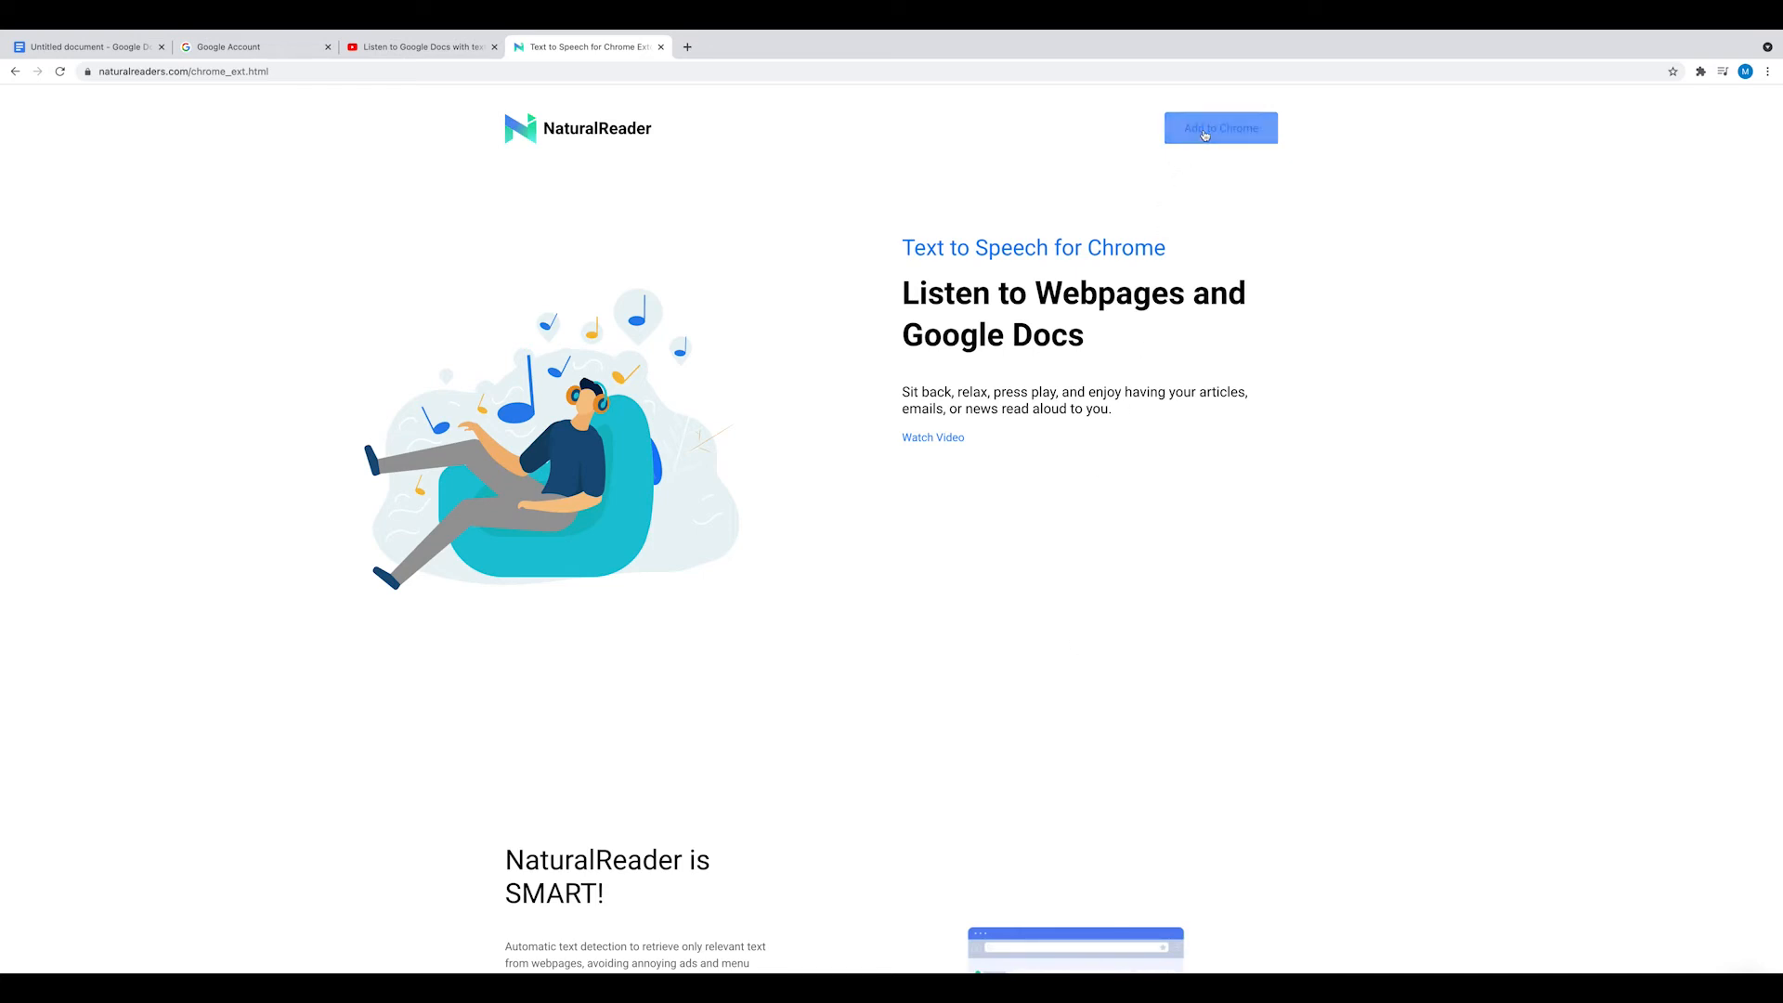
Add the NaturalReader Text to Speech extension to Chrome
click(1699, 70)
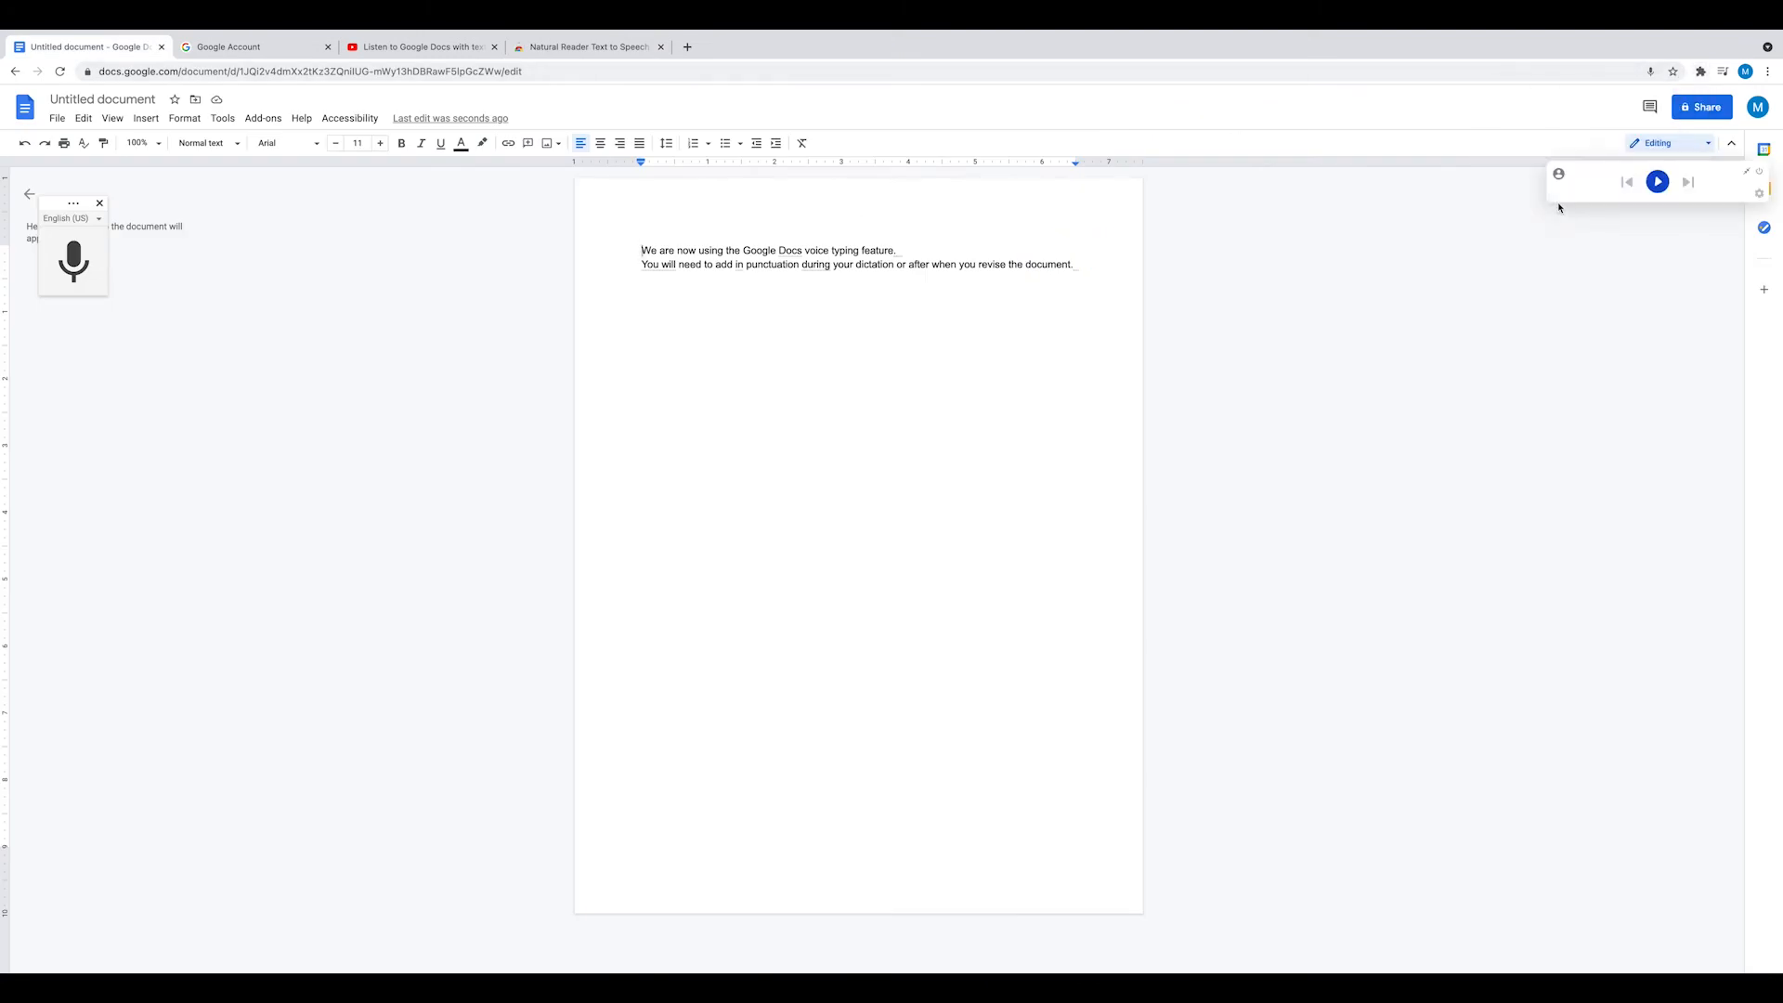
Play NaturalReader's read-aloud of both dictated sentences, then pause it
click(1657, 180)
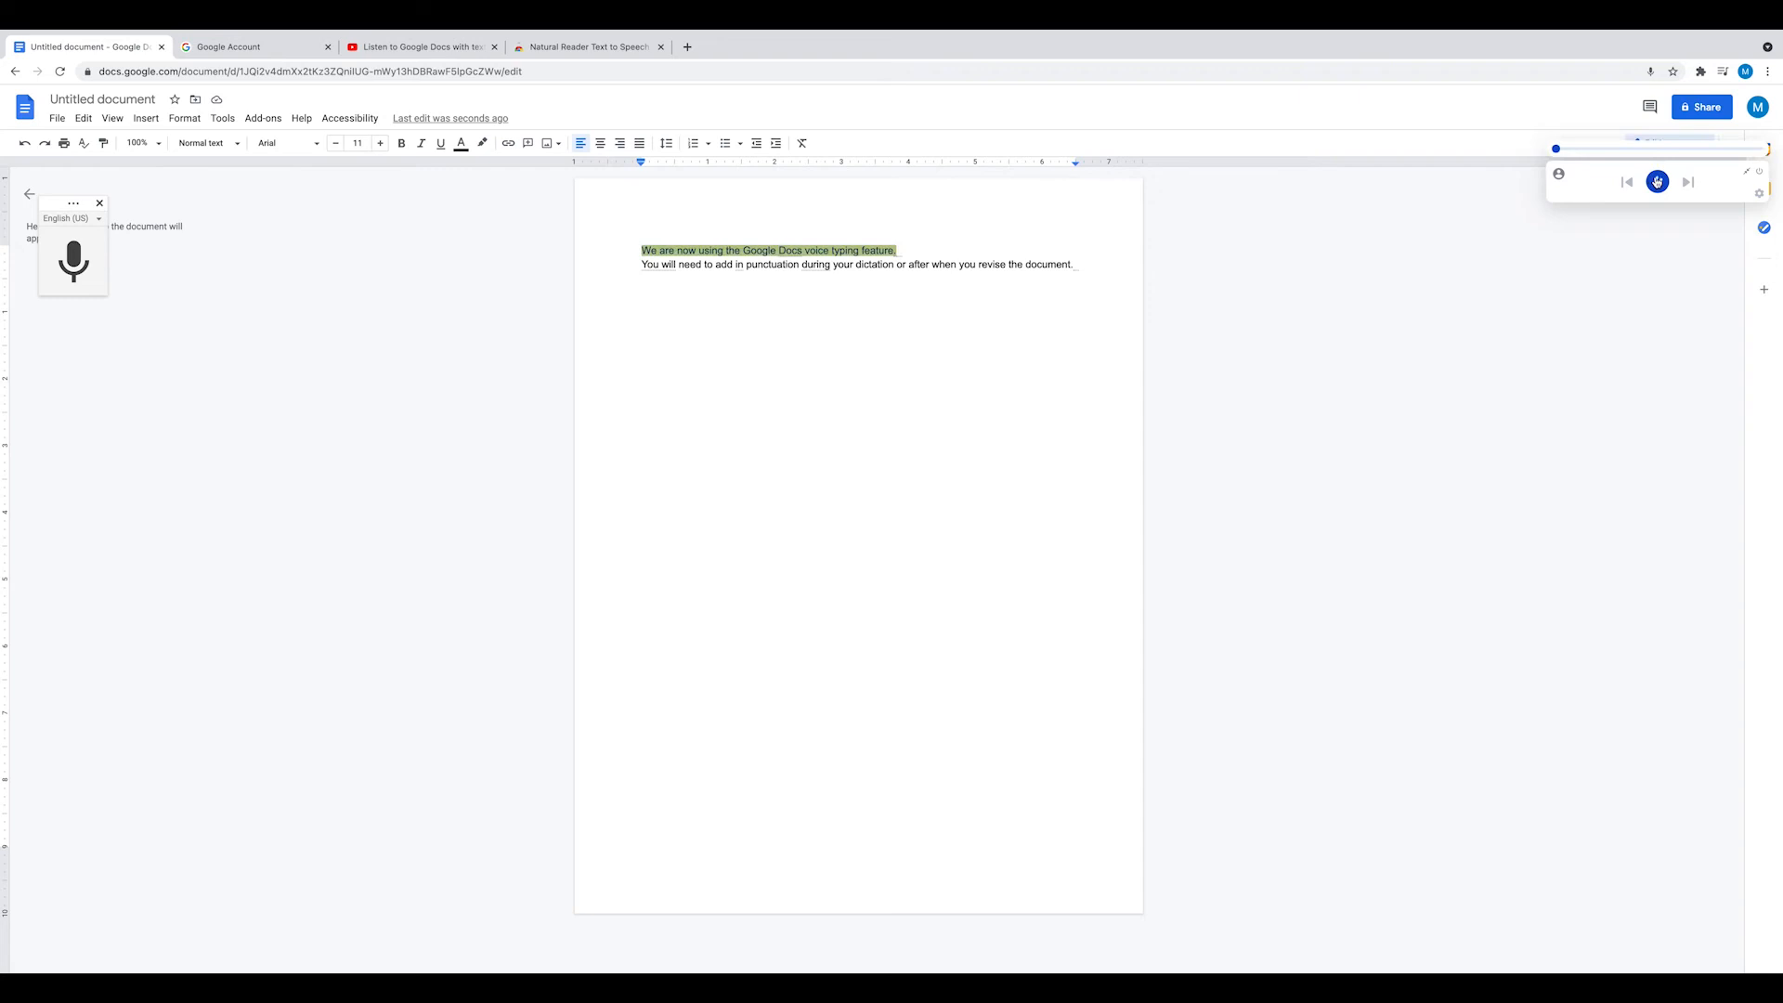
click(1657, 180)
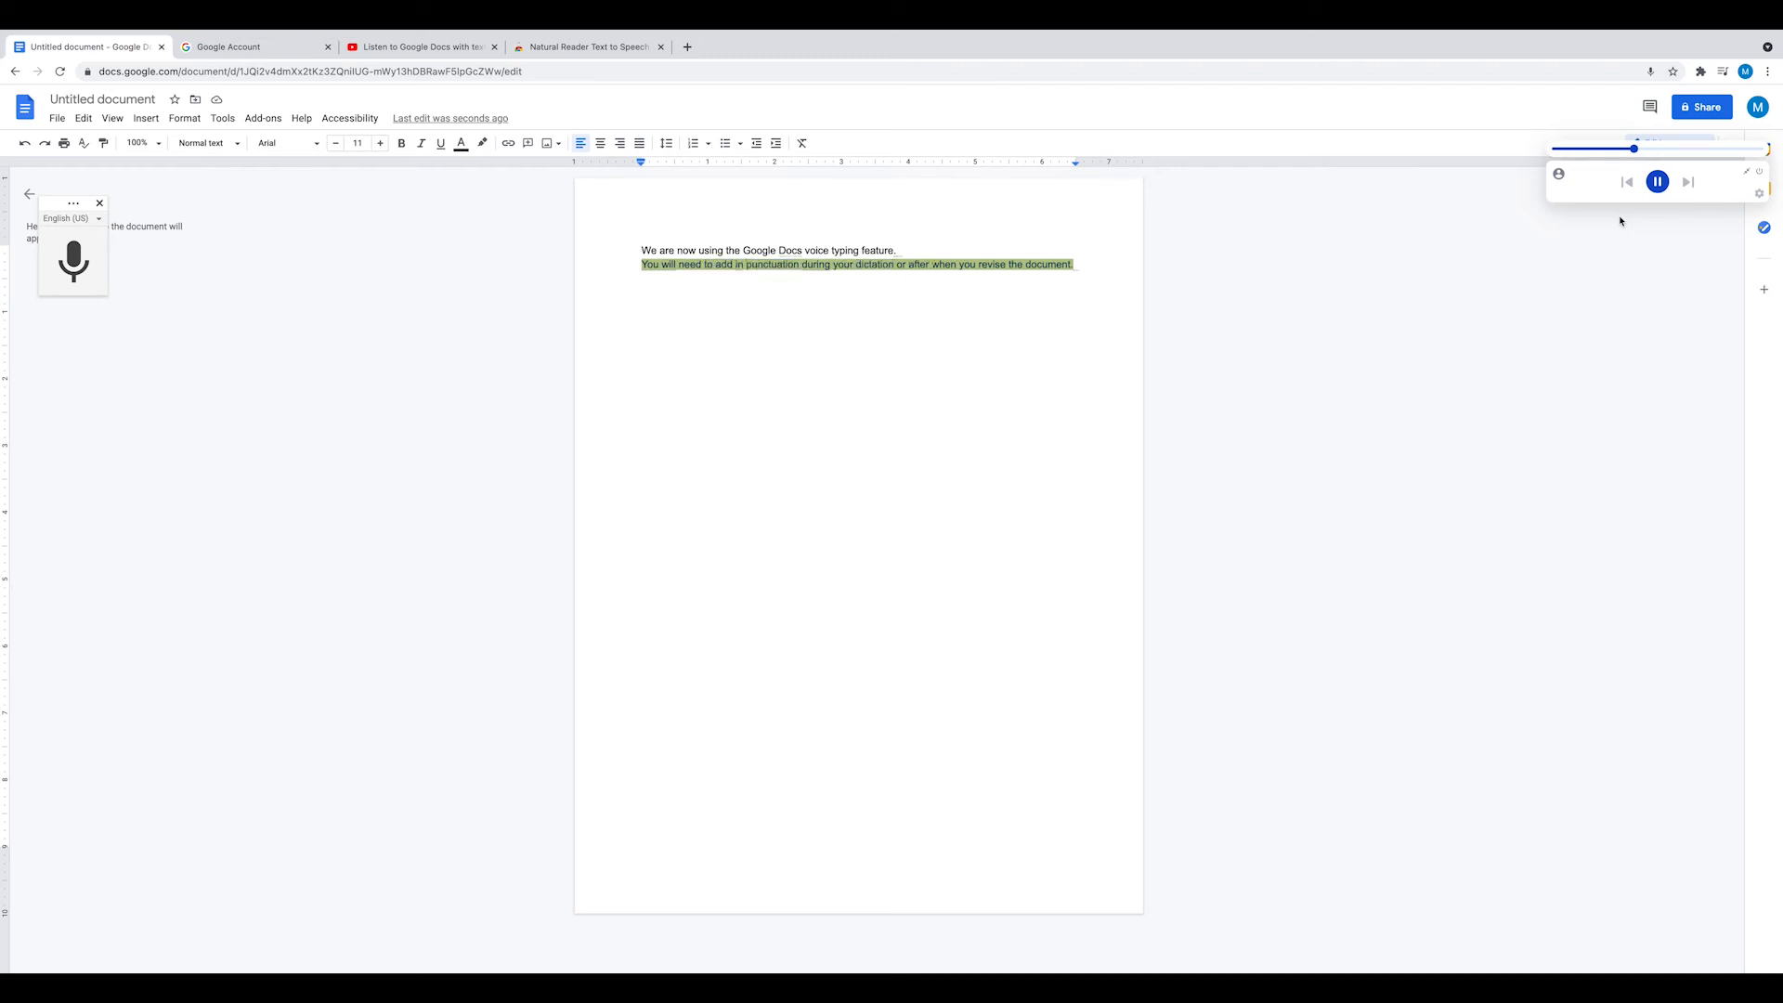
click(1656, 182)
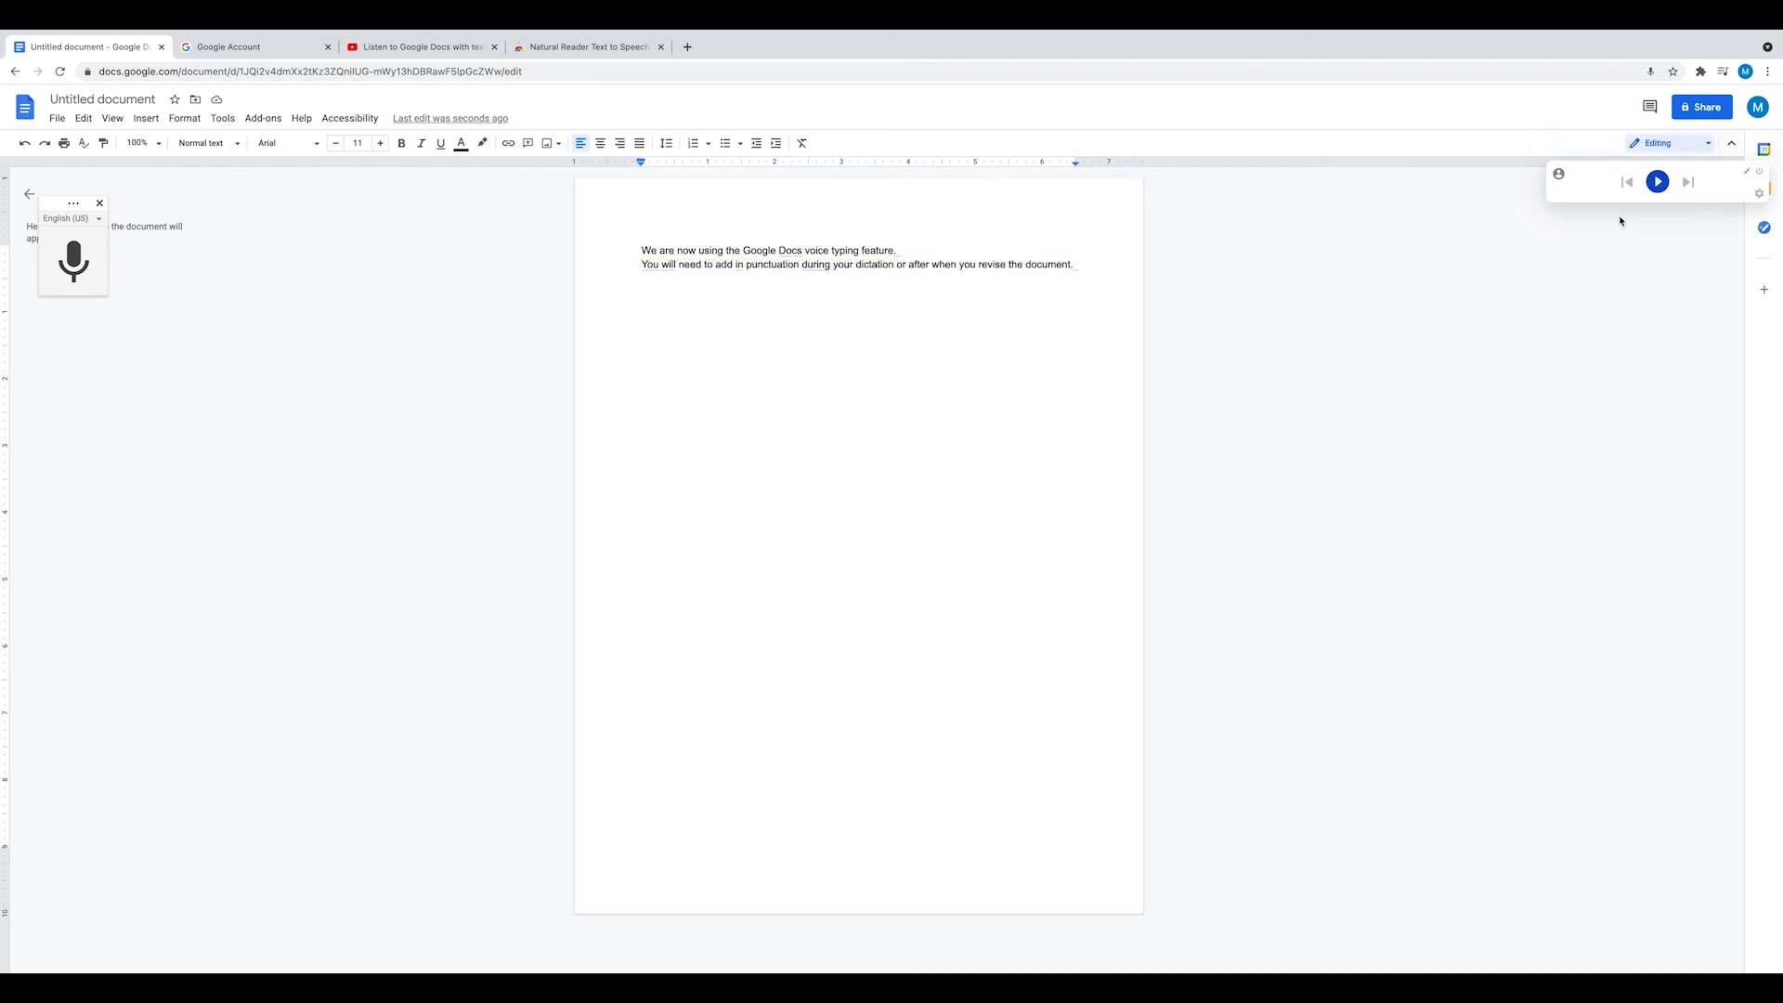
Select the Premium English (US) - Ryan voice, then go to NaturalReader online
click(1581, 220)
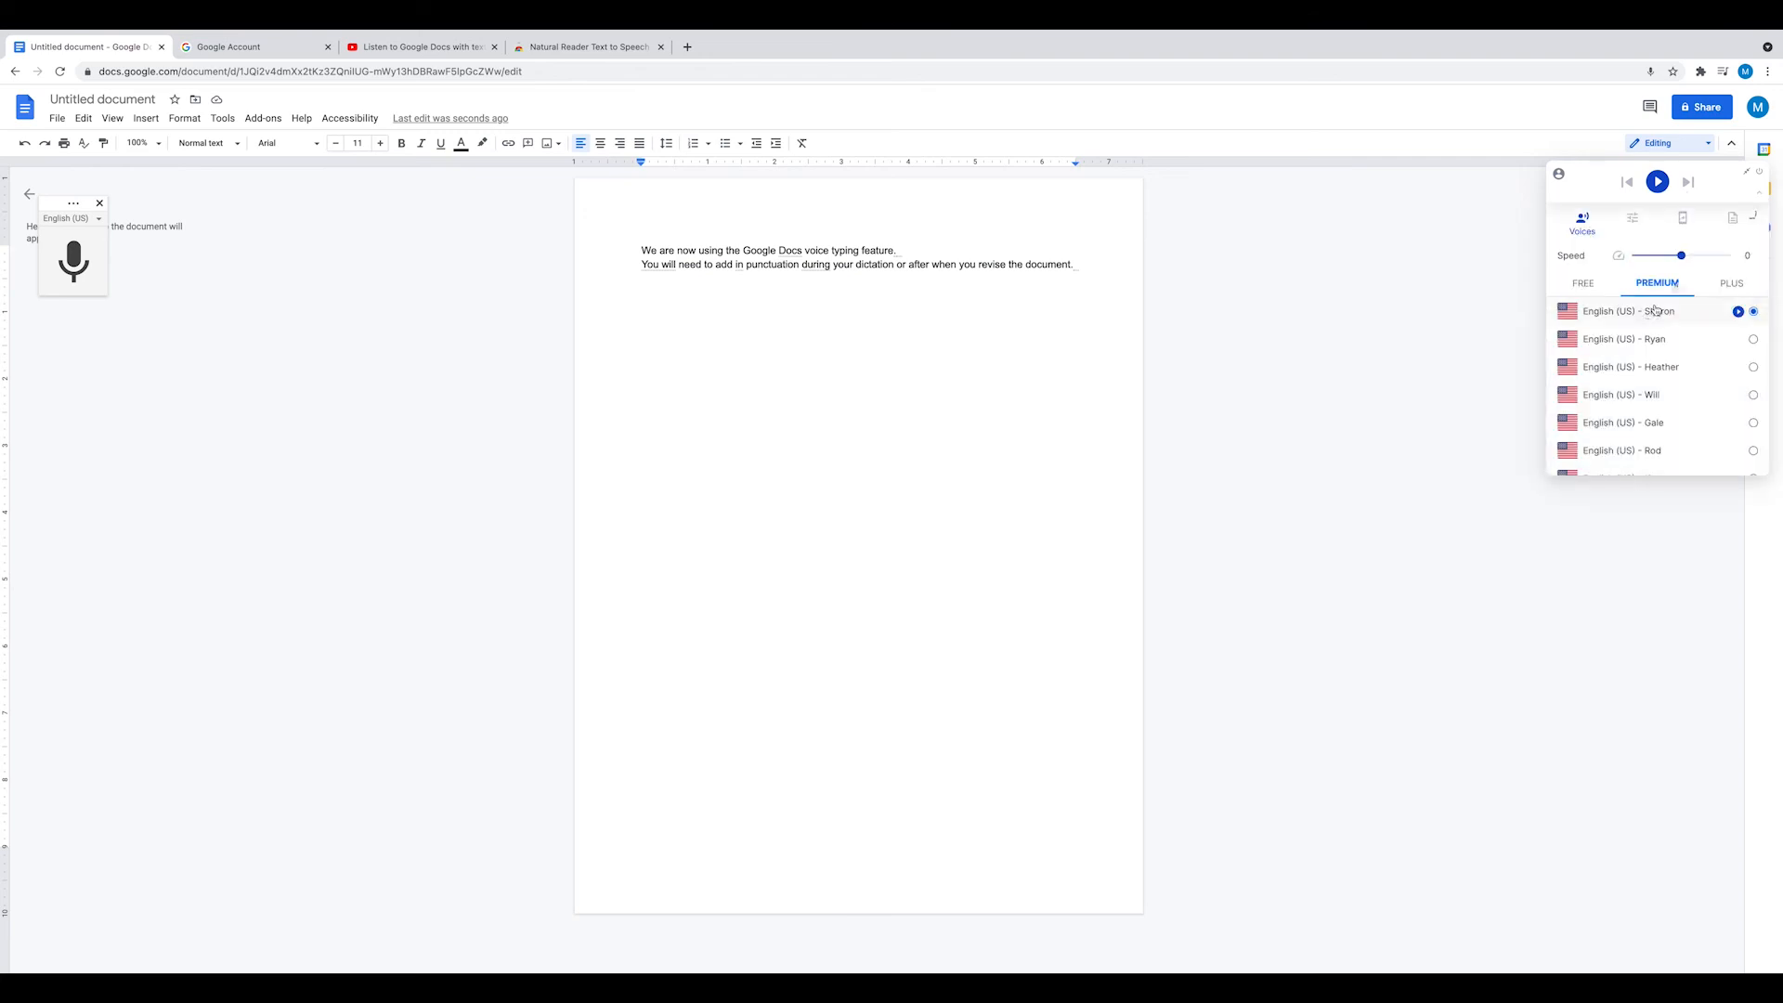
click(1739, 338)
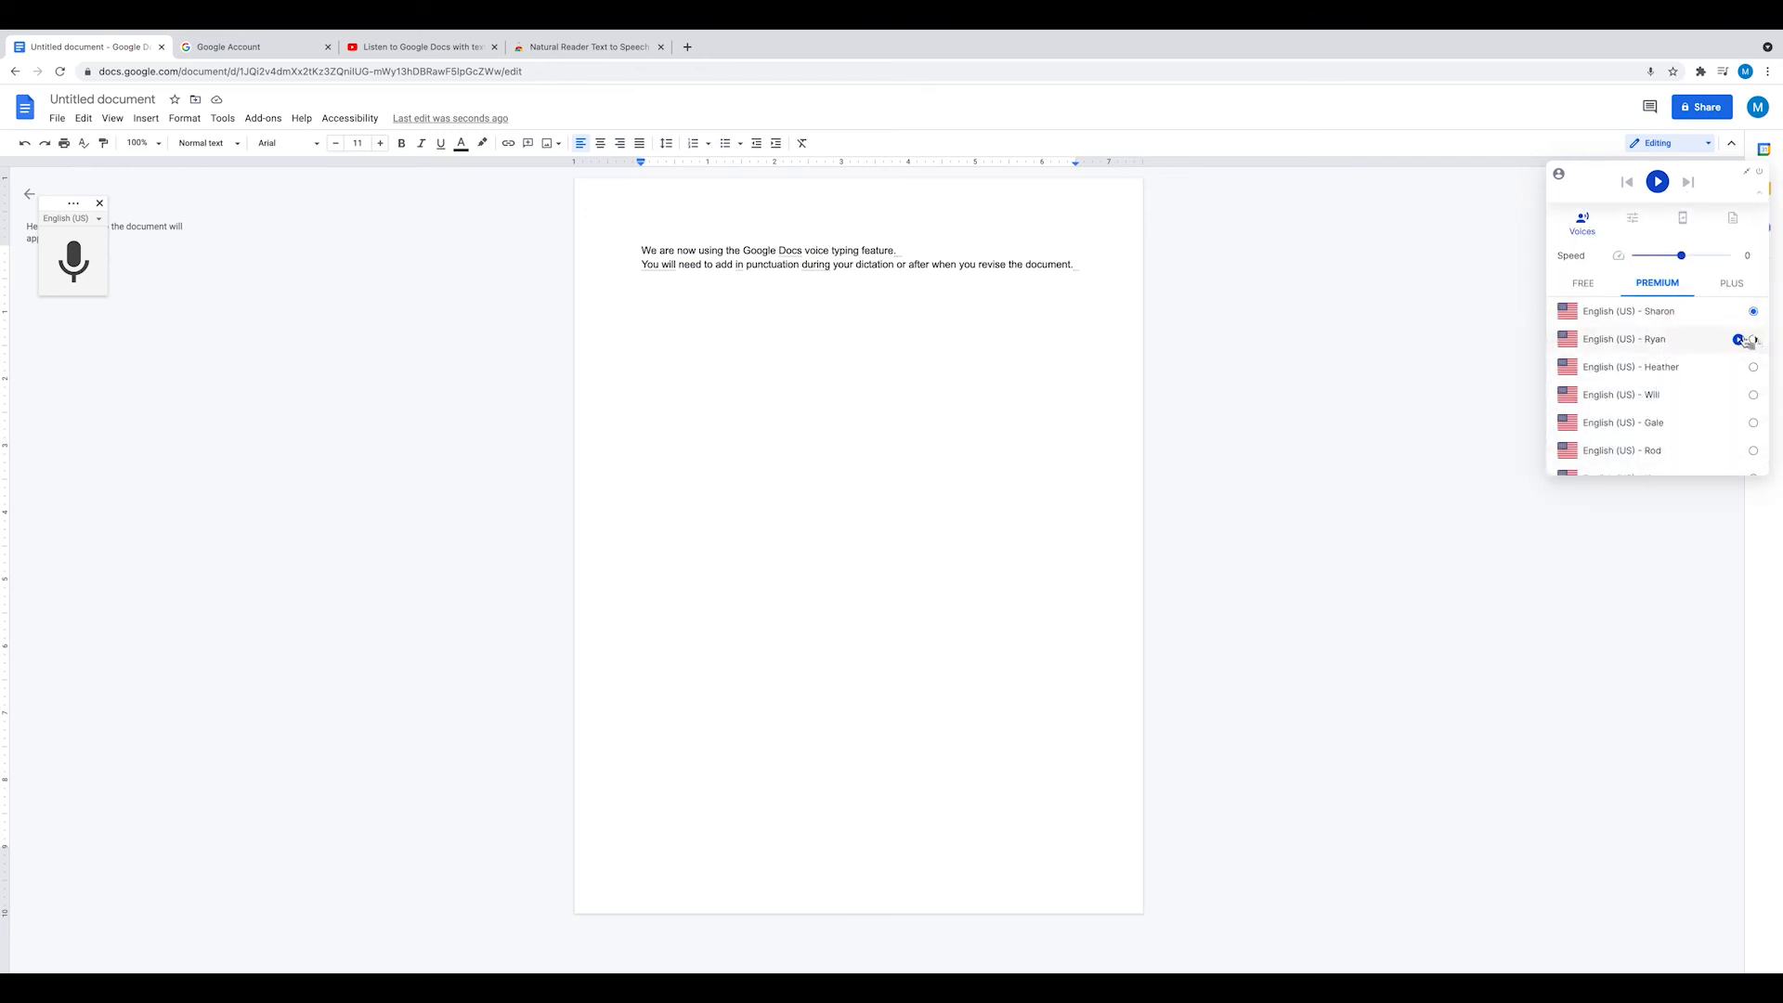
click(1752, 338)
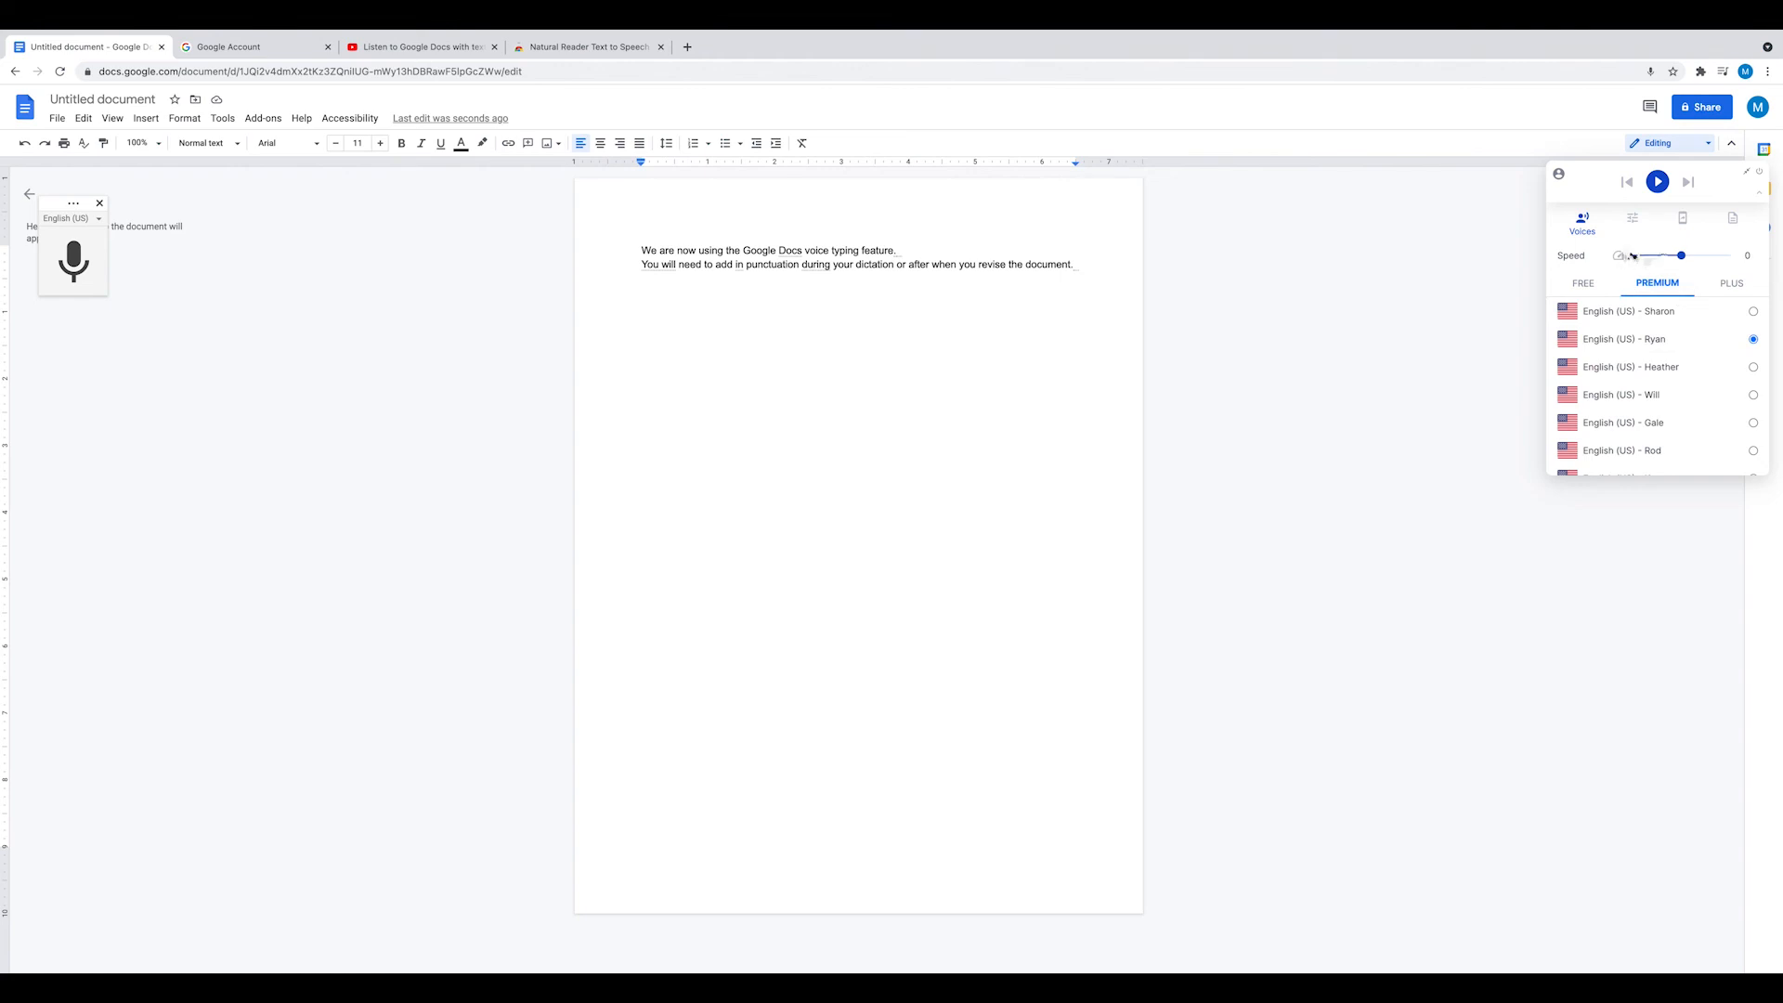
click(421, 46)
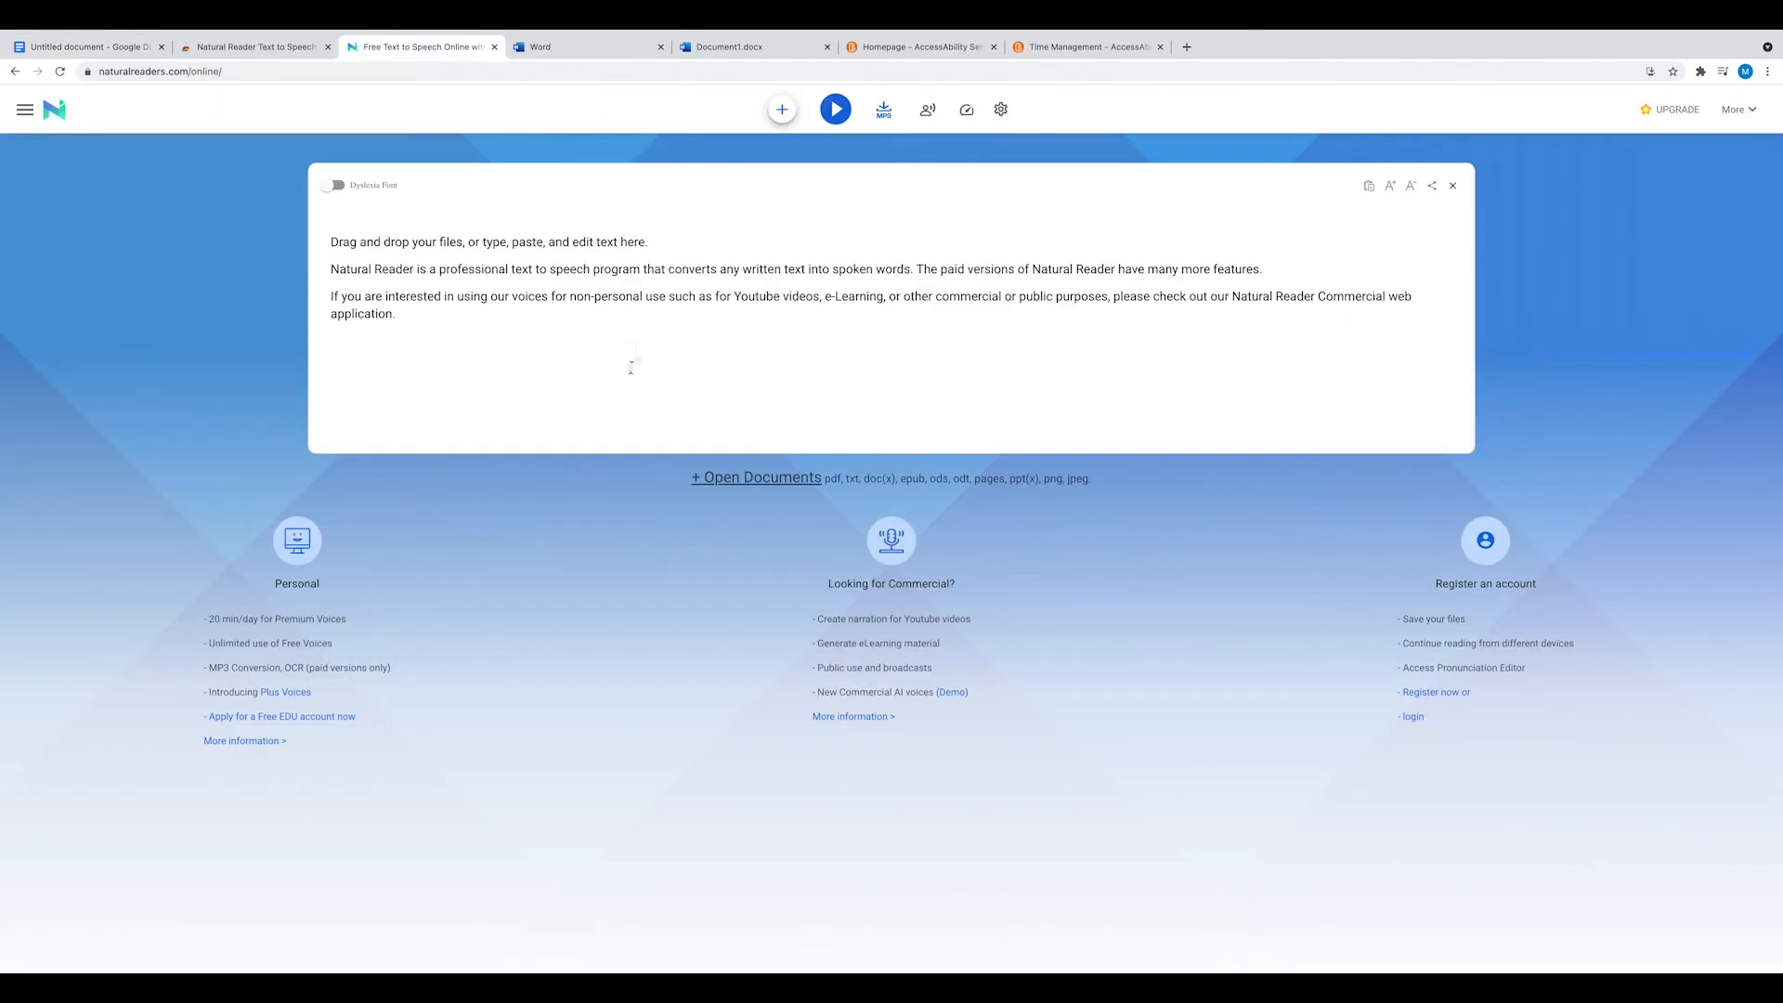
mouse_move(782, 110)
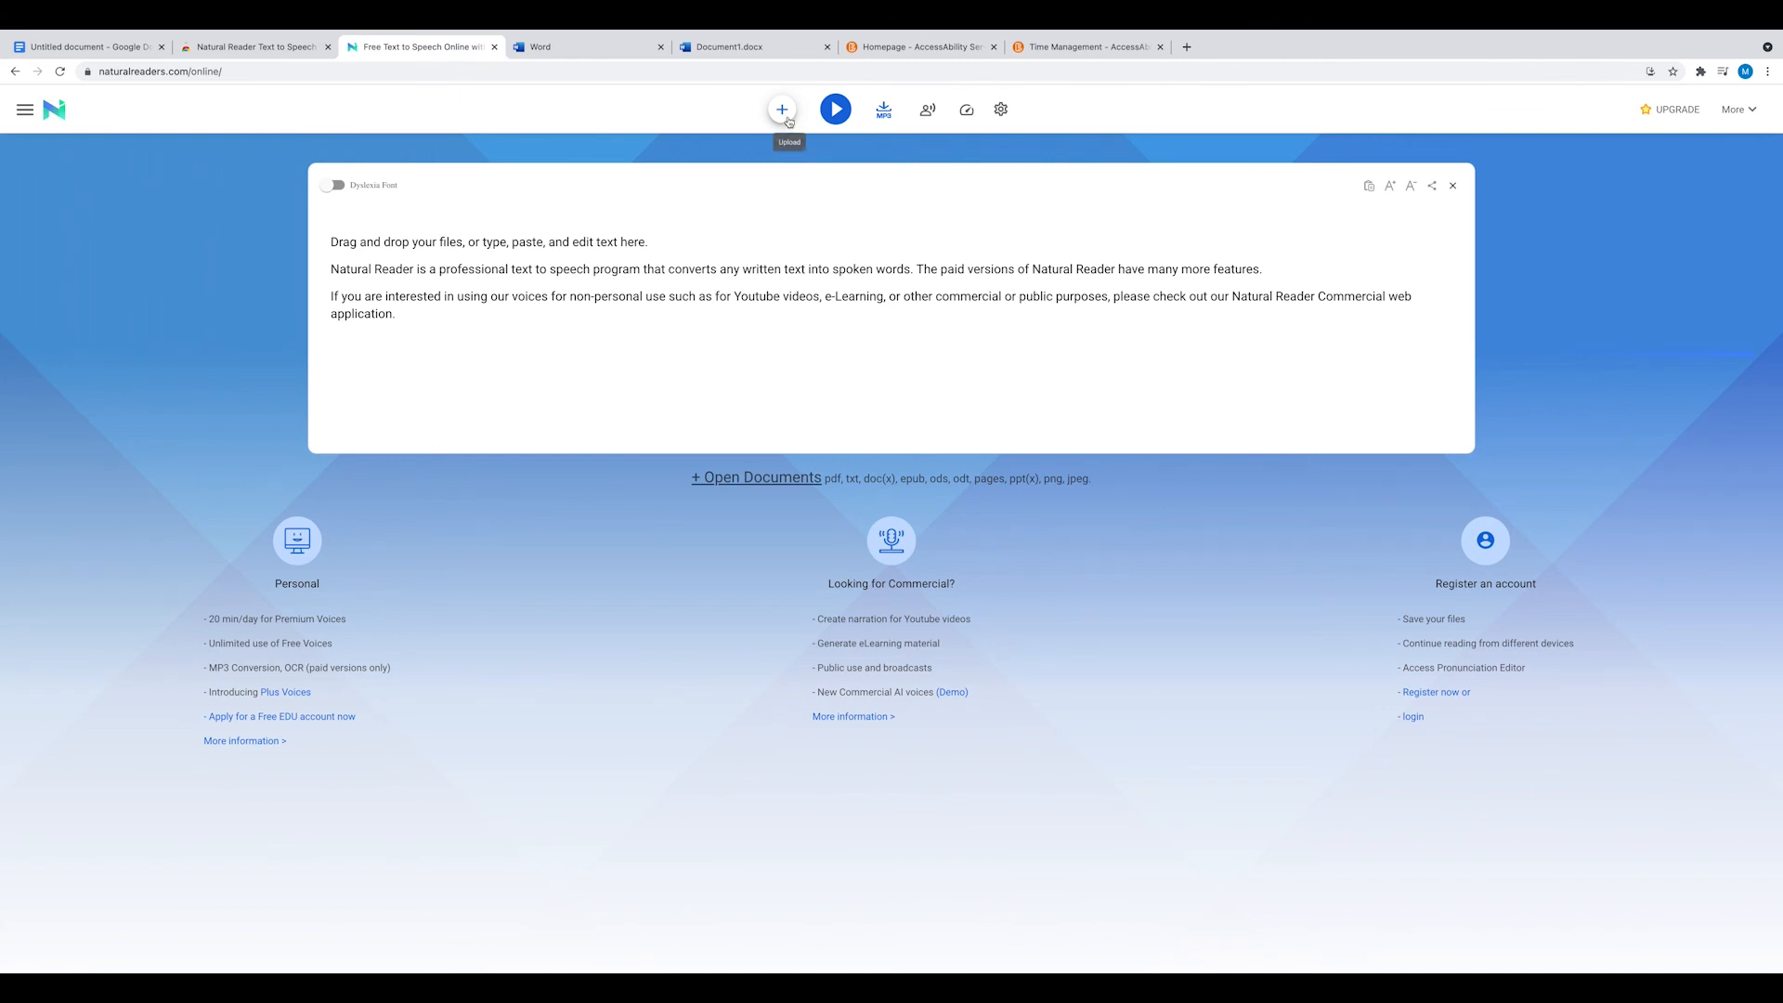
Upload the student services PDF to NaturalReader online for reading aloud
click(836, 109)
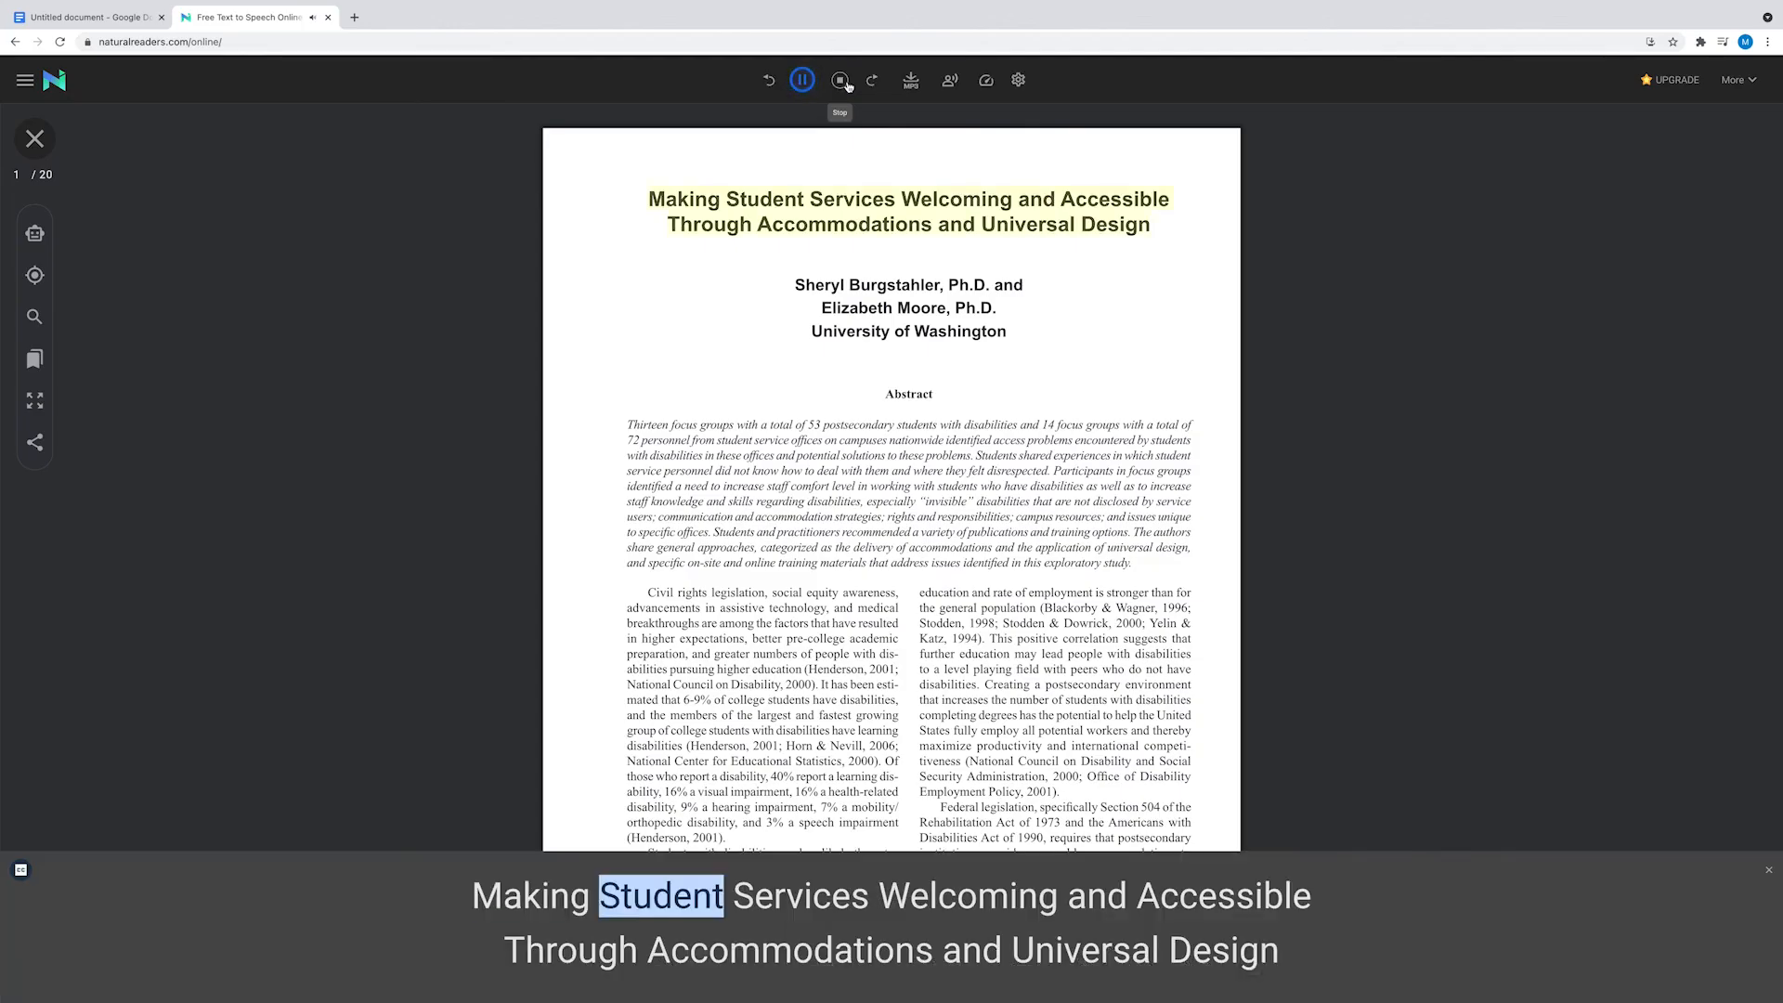